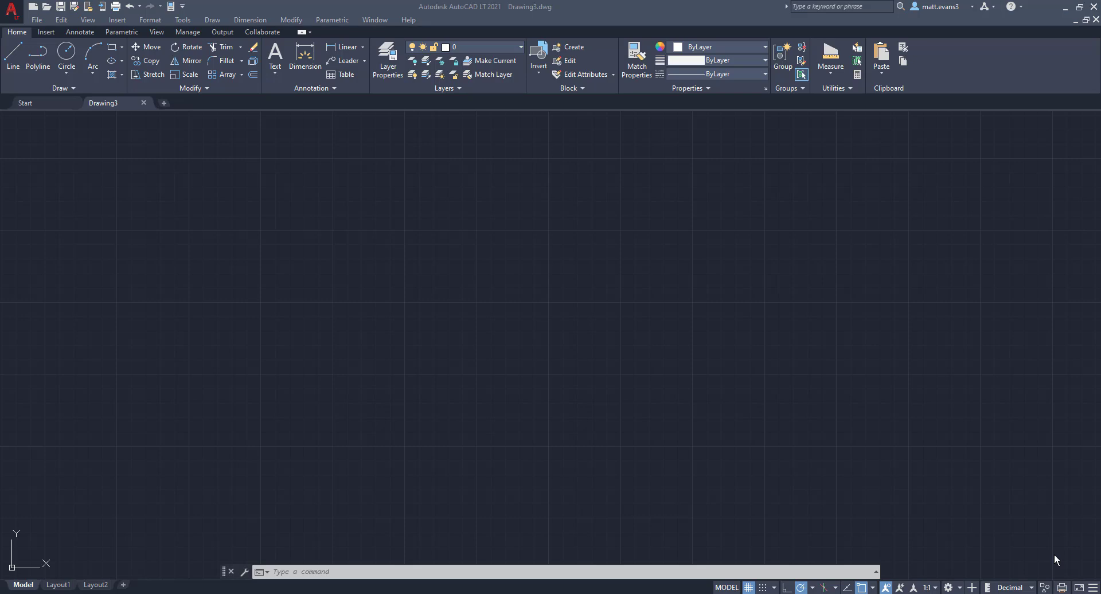
pyautogui.moveTo(636, 559)
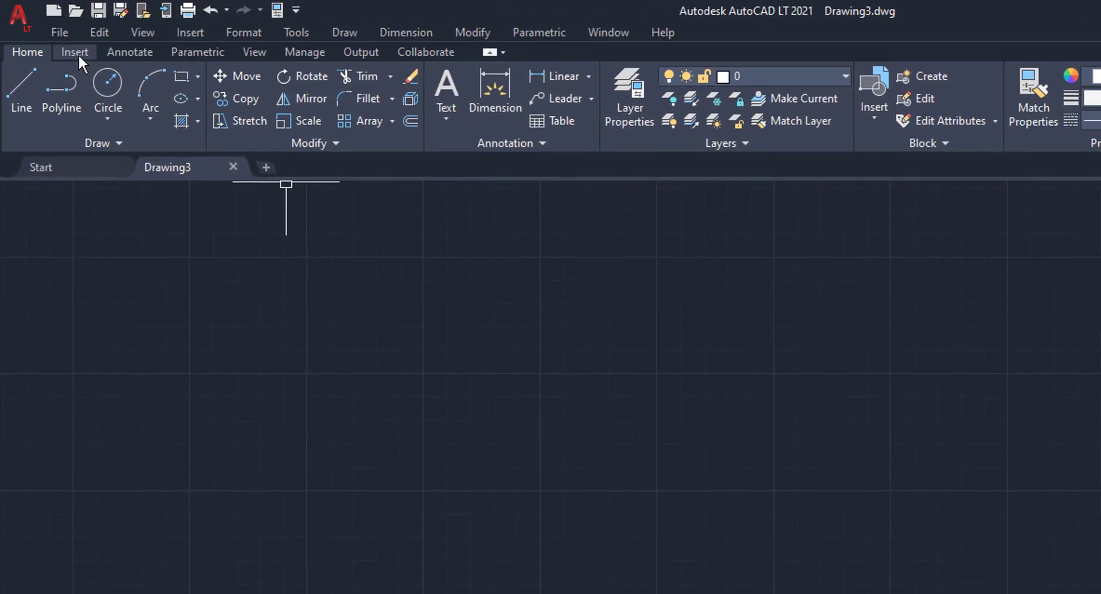
# - Launch the PDF Import command from the Insert tab's PDF Import dropdown
pyautogui.click(75, 53)
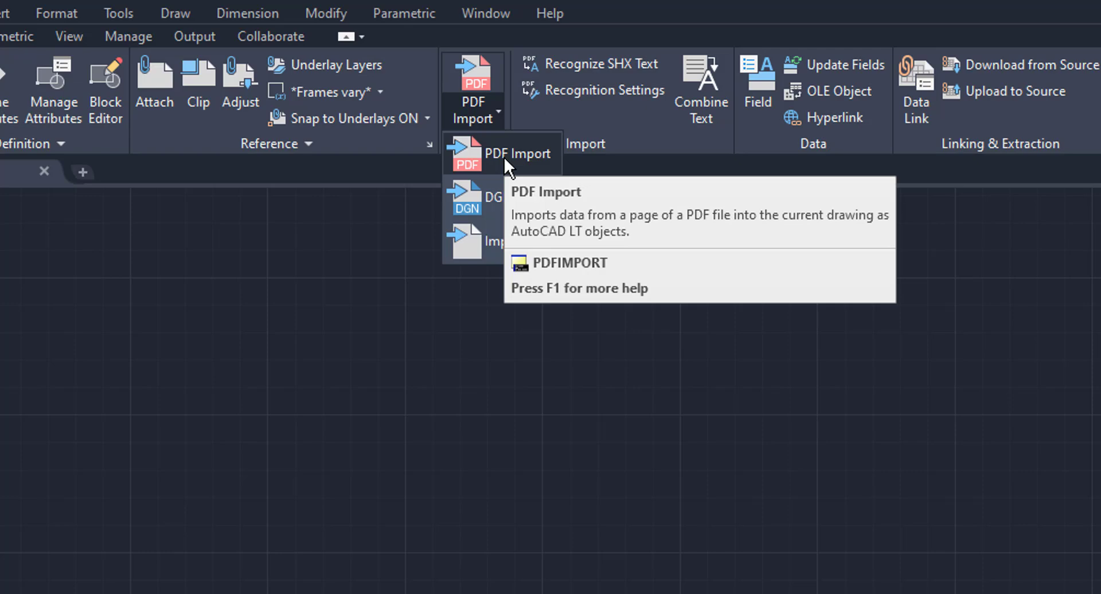
pyautogui.click(515, 154)
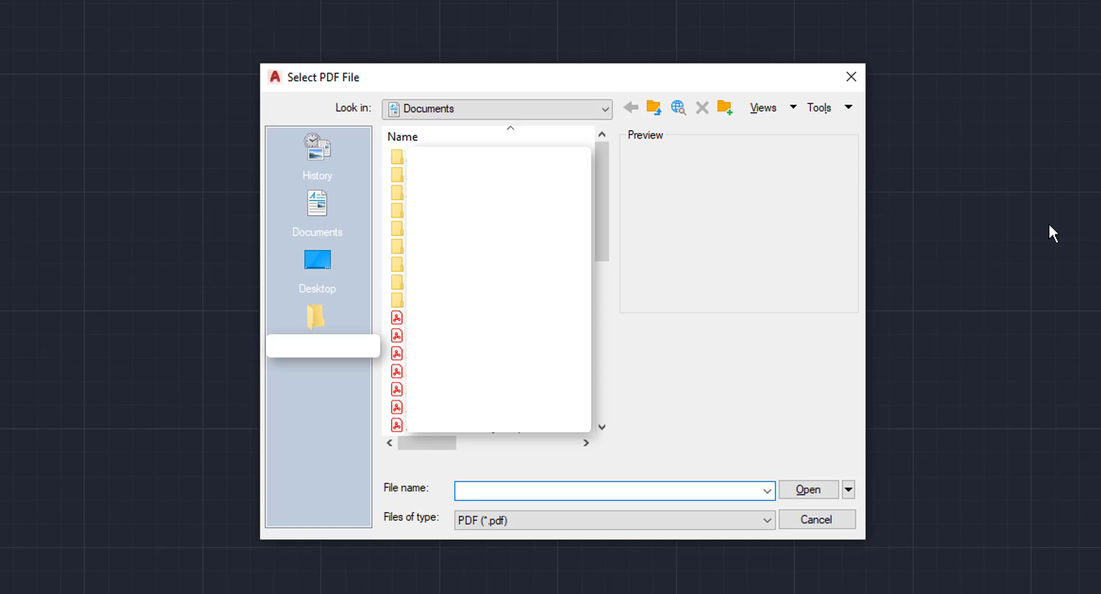
# - Select Warehouse Design.pdf in the Select PDF File dialog and open it
pyautogui.click(611, 490)
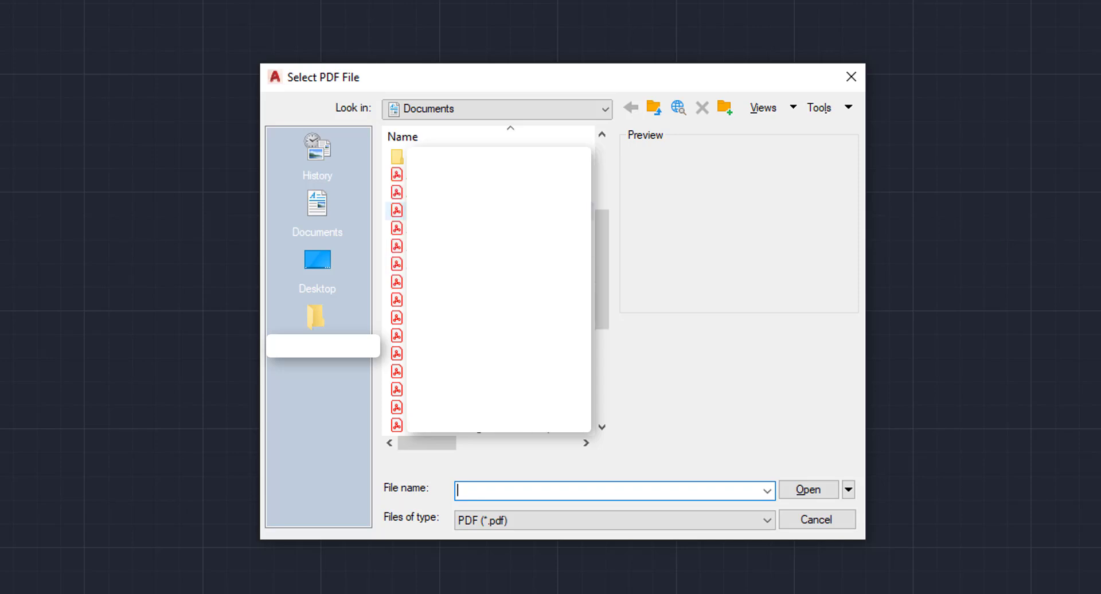
pyautogui.moveTo(483, 416)
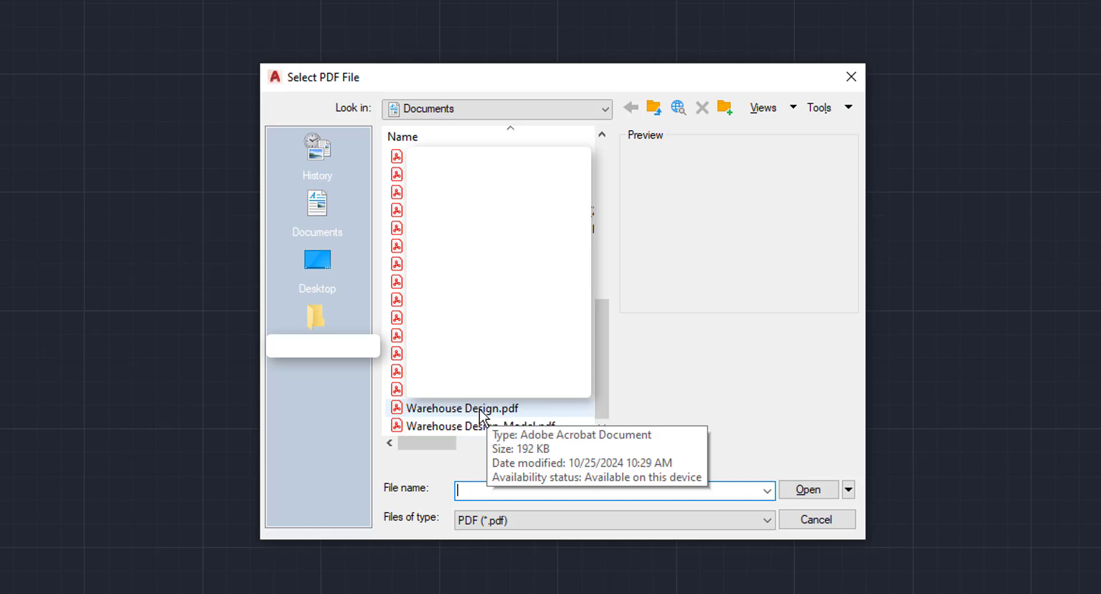
pyautogui.click(463, 408)
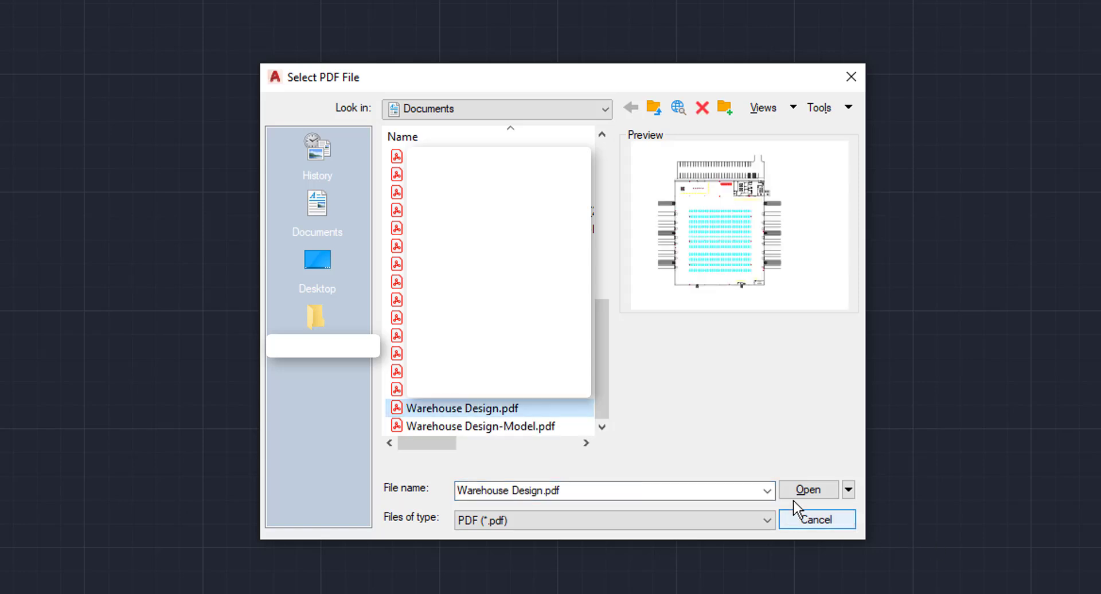
pyautogui.click(807, 490)
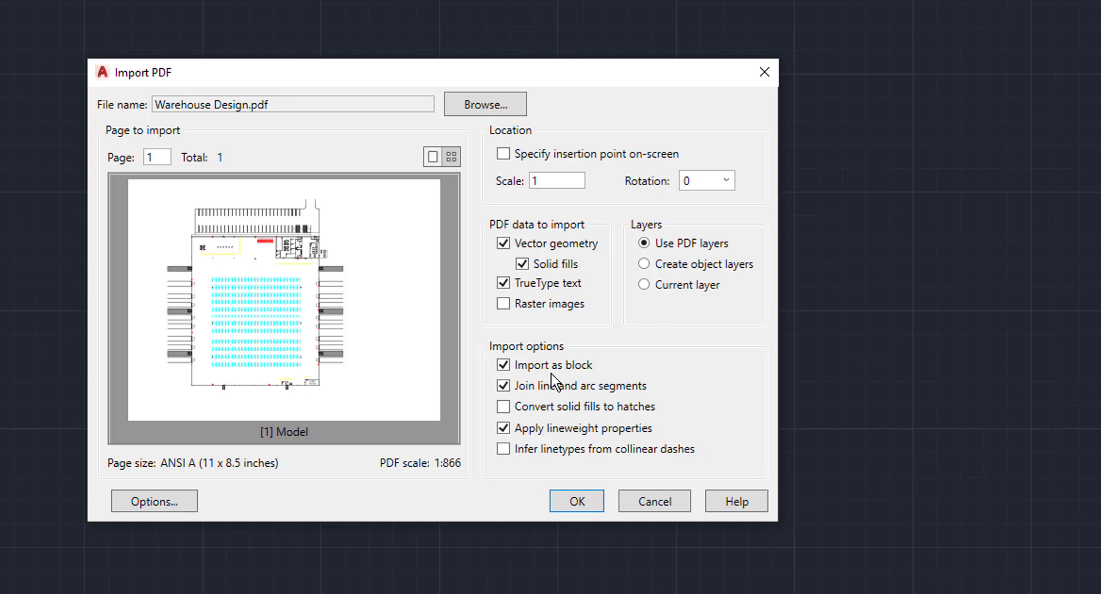
# - Import the PDF with Import as block and Apply lineweight properties both turned off
pyautogui.click(503, 365)
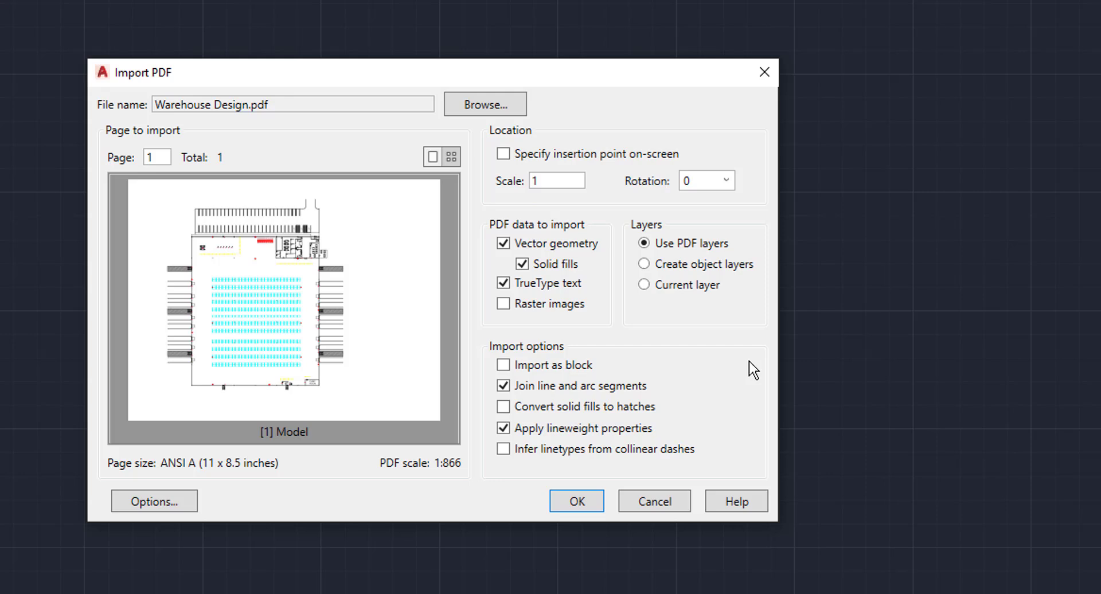
pyautogui.moveTo(910, 382)
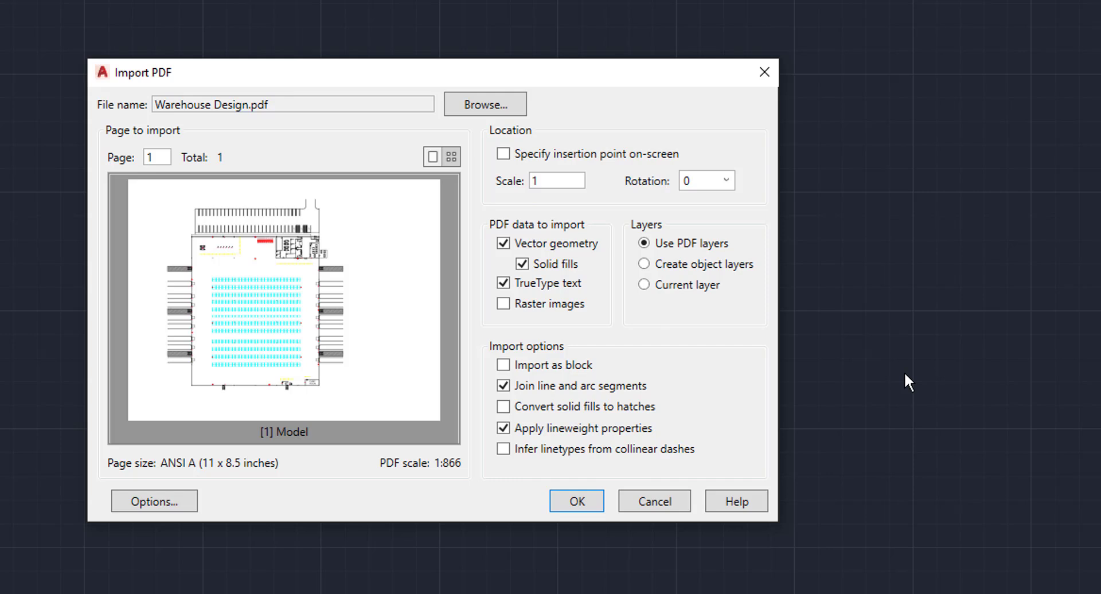
pyautogui.moveTo(850, 403)
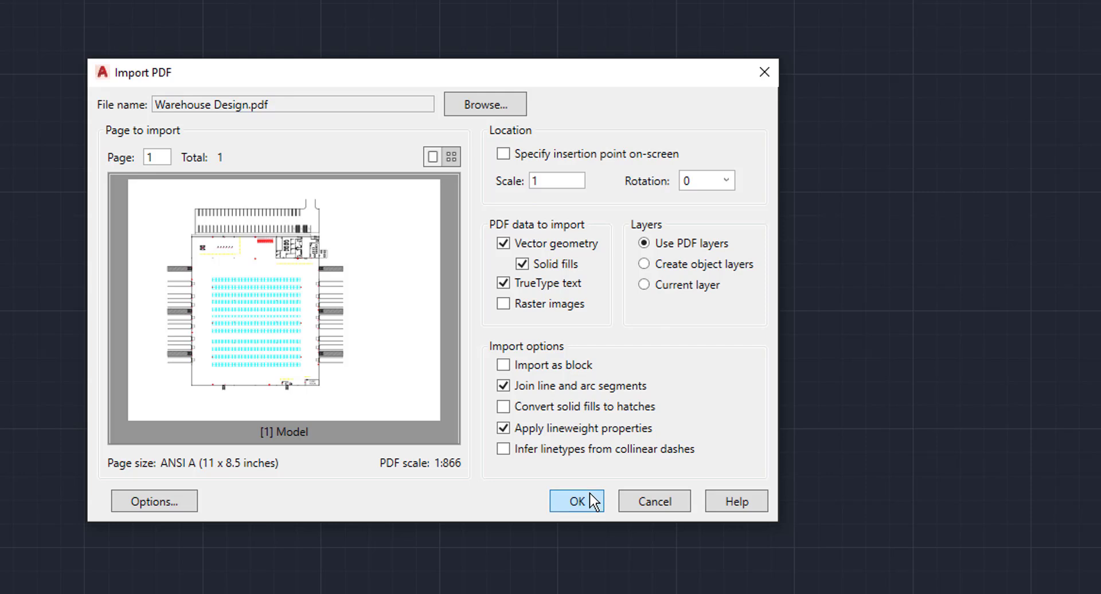
pyautogui.click(503, 429)
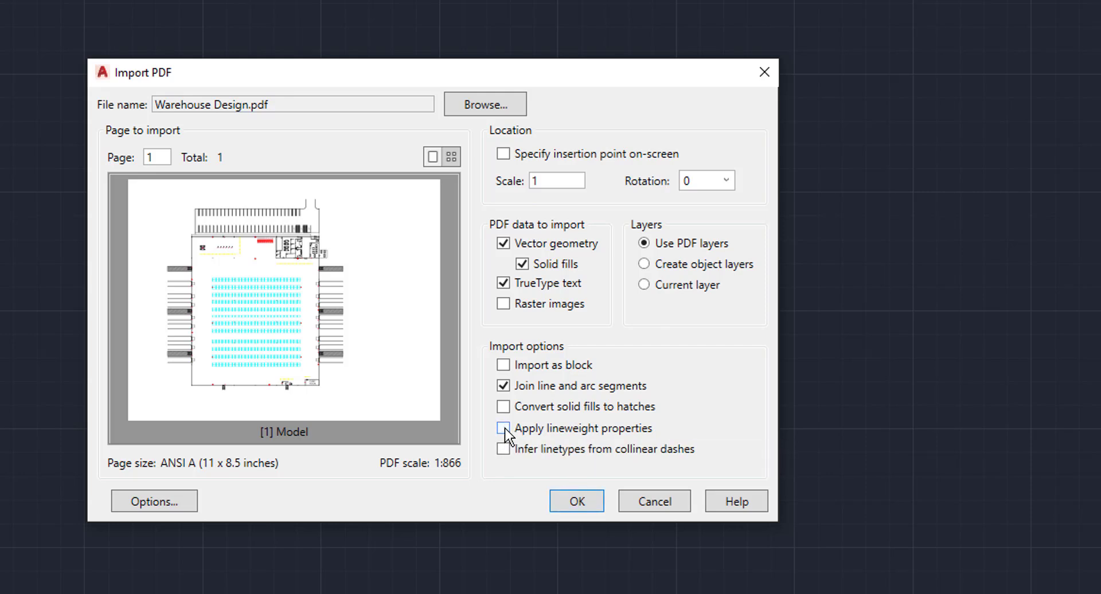
pyautogui.moveTo(714, 435)
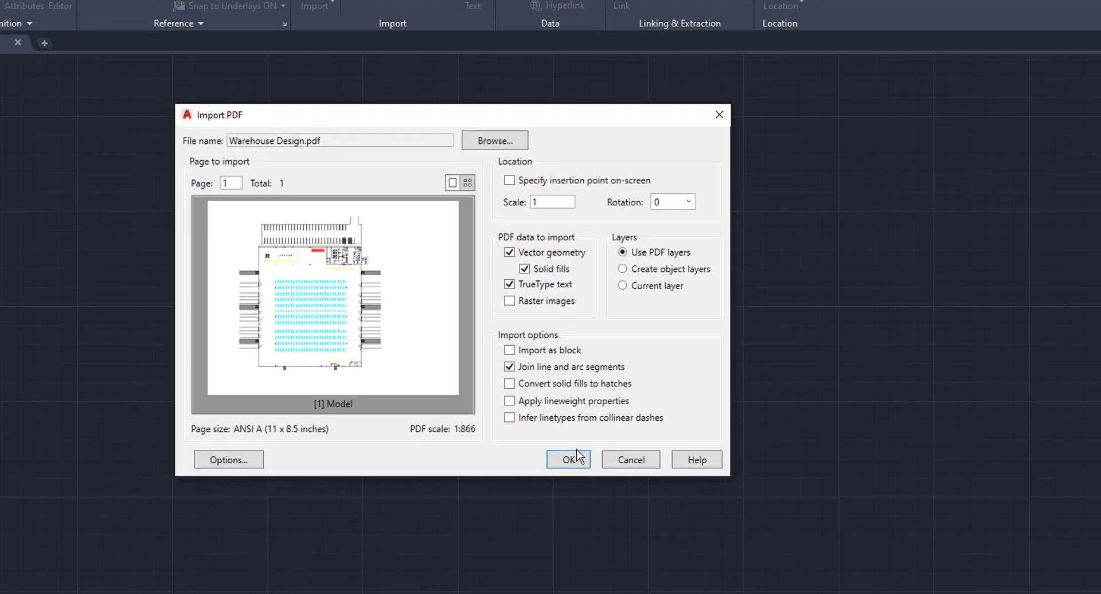
pyautogui.click(569, 459)
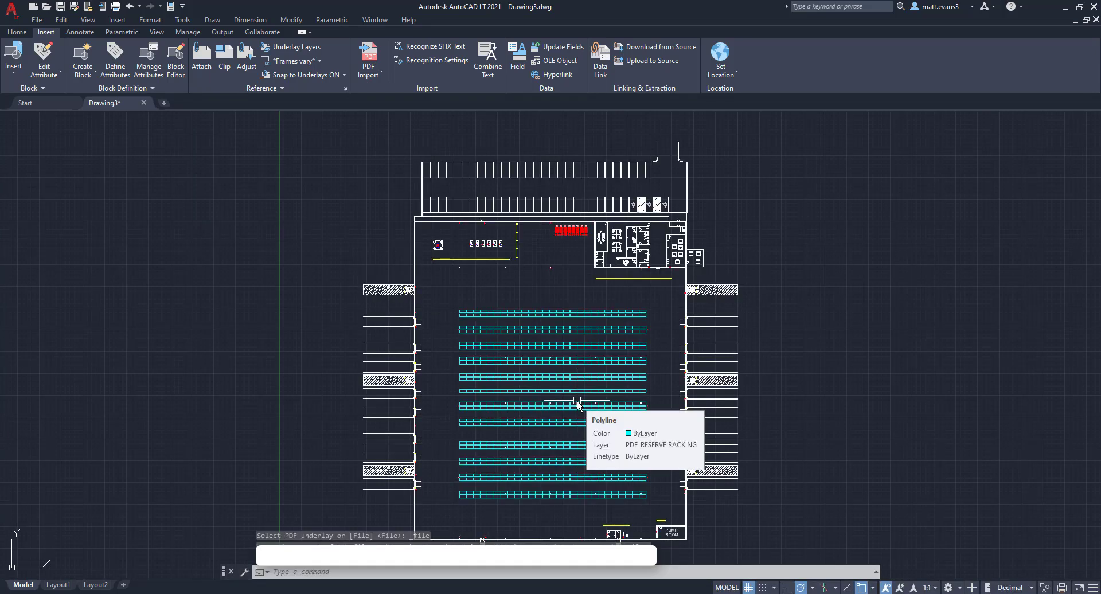
pyautogui.moveTo(582, 401)
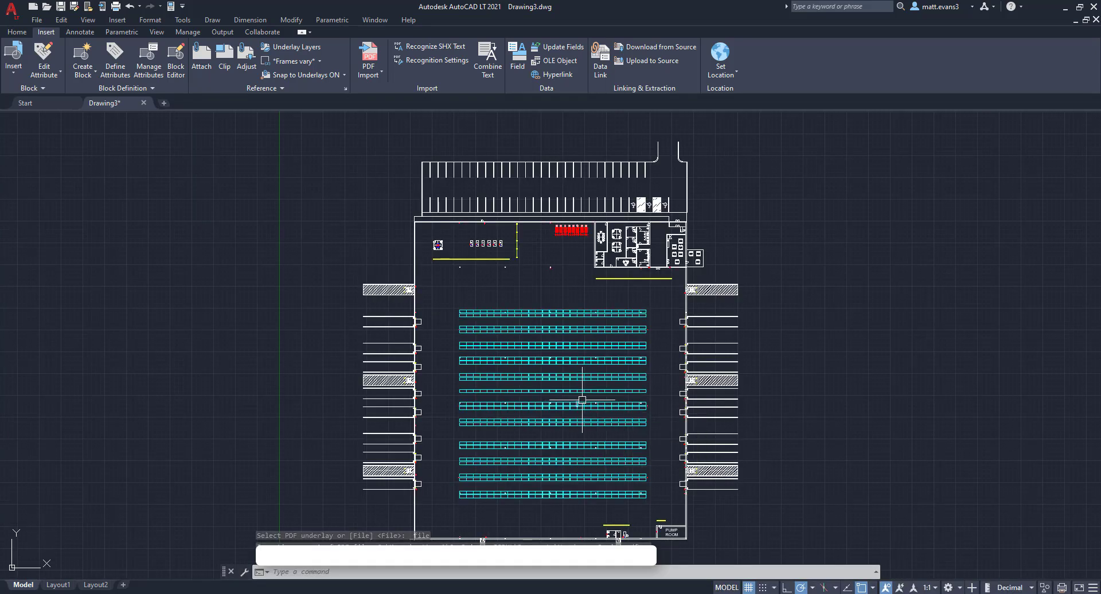
pyautogui.moveTo(783, 391)
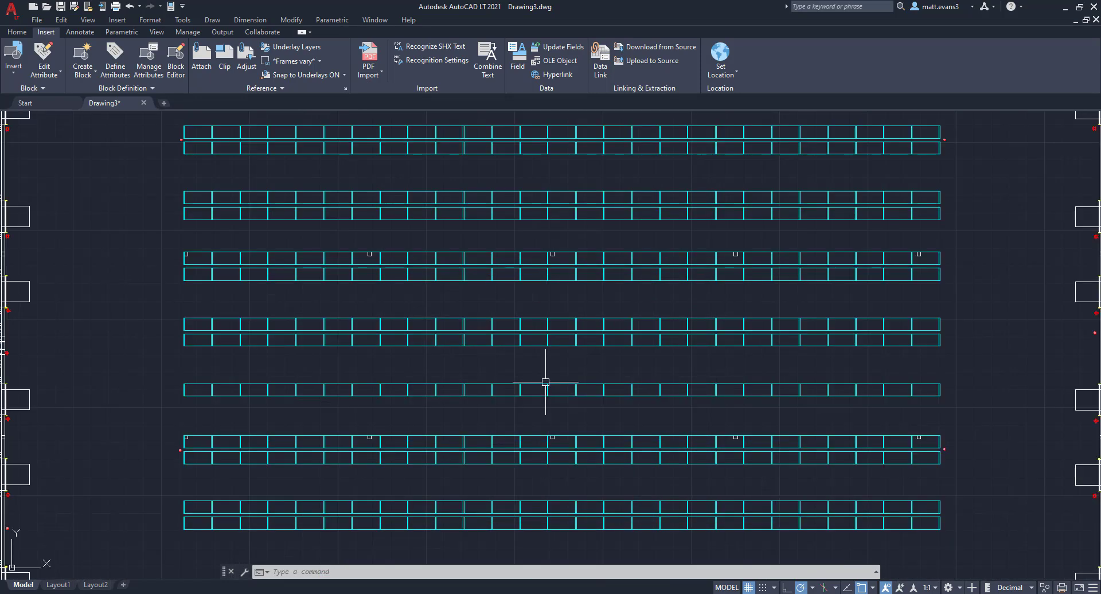
# - Move one imported racking row, then undo the move with Ctrl+Z
pyautogui.click(16, 32)
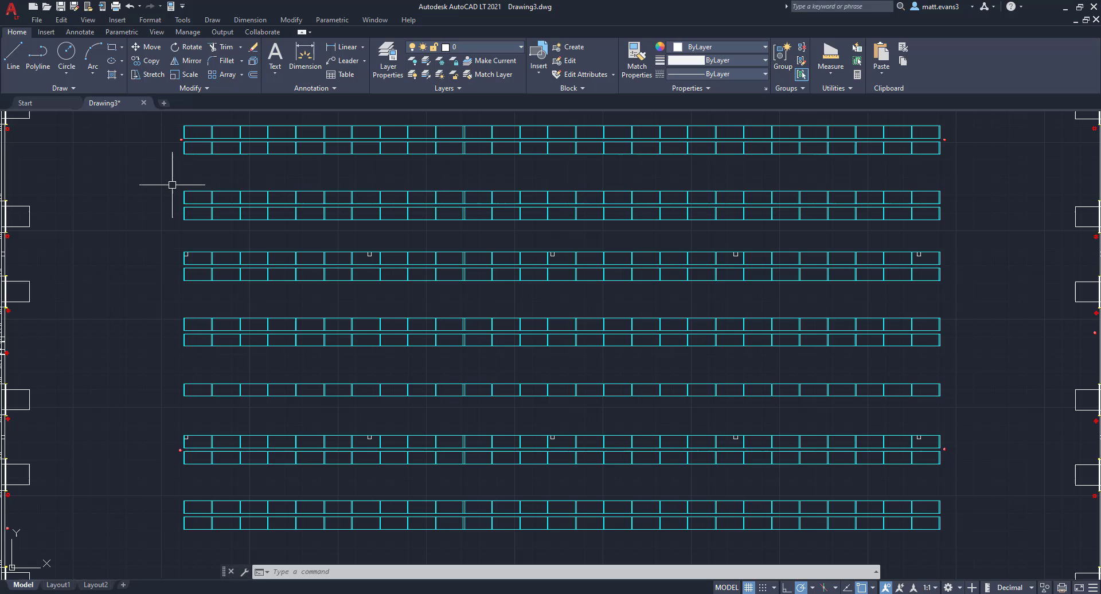
pyautogui.rightClick(562, 211)
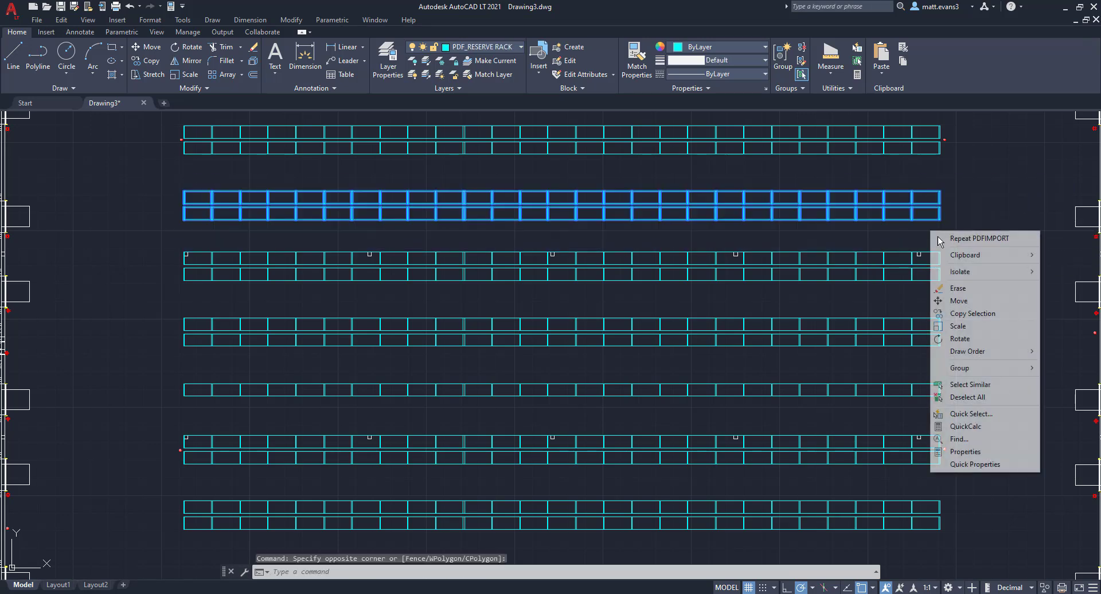
pyautogui.click(958, 301)
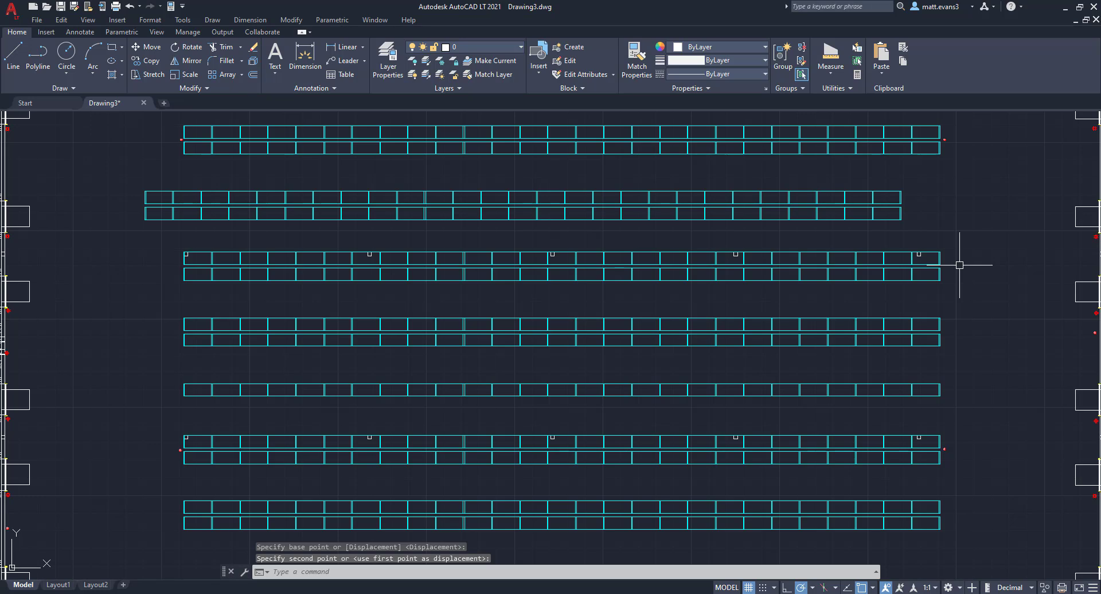
pyautogui.press('ctrl+z')
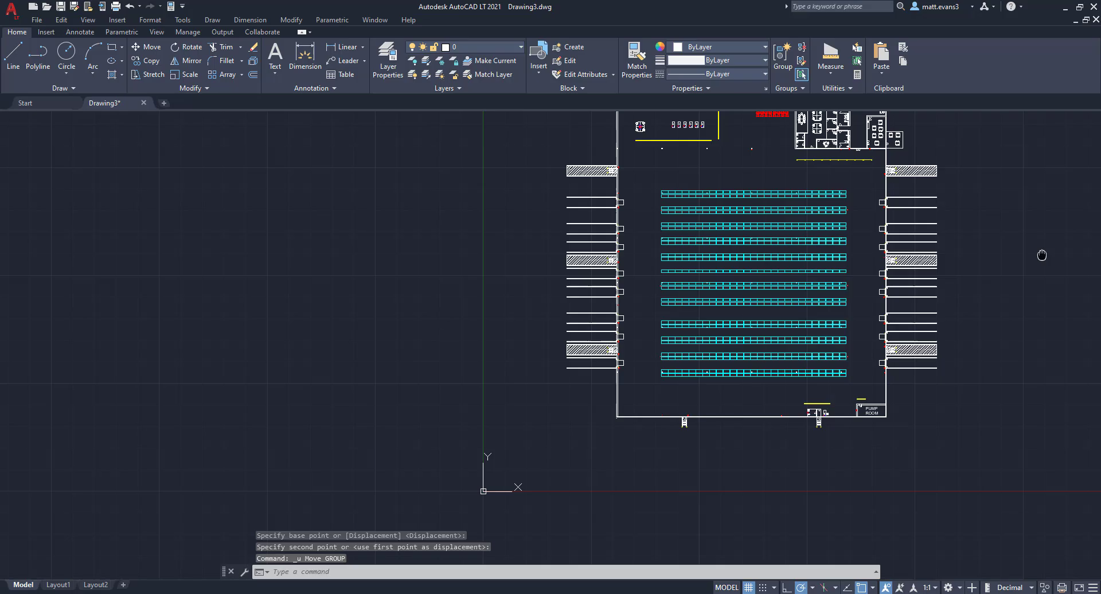
pyautogui.click(46, 32)
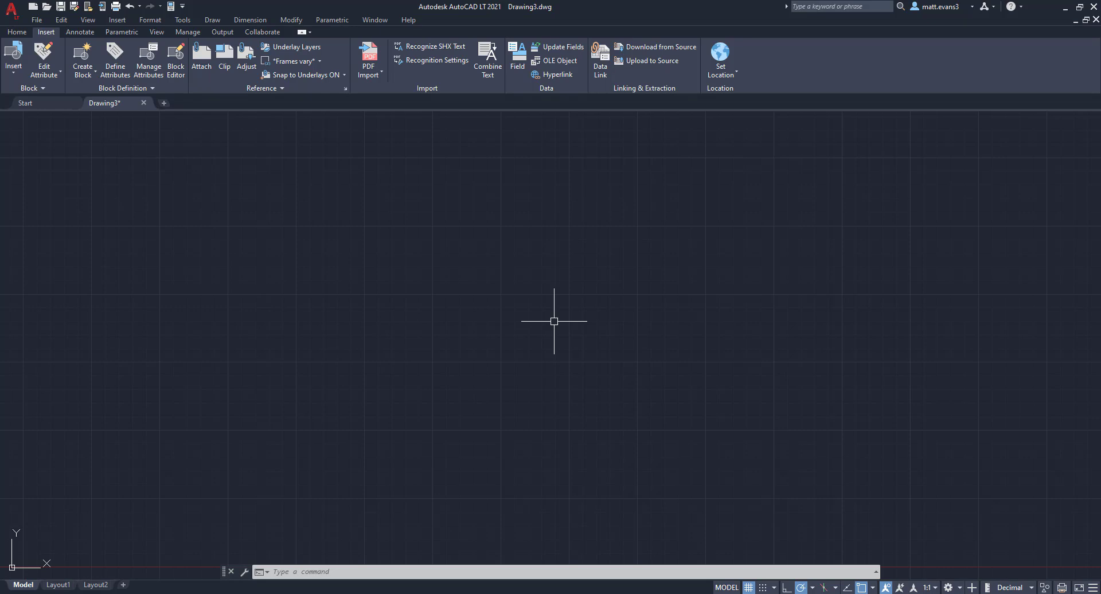
# - Run PDF Import again and open Warehouse Design.pdf
pyautogui.click(368, 72)
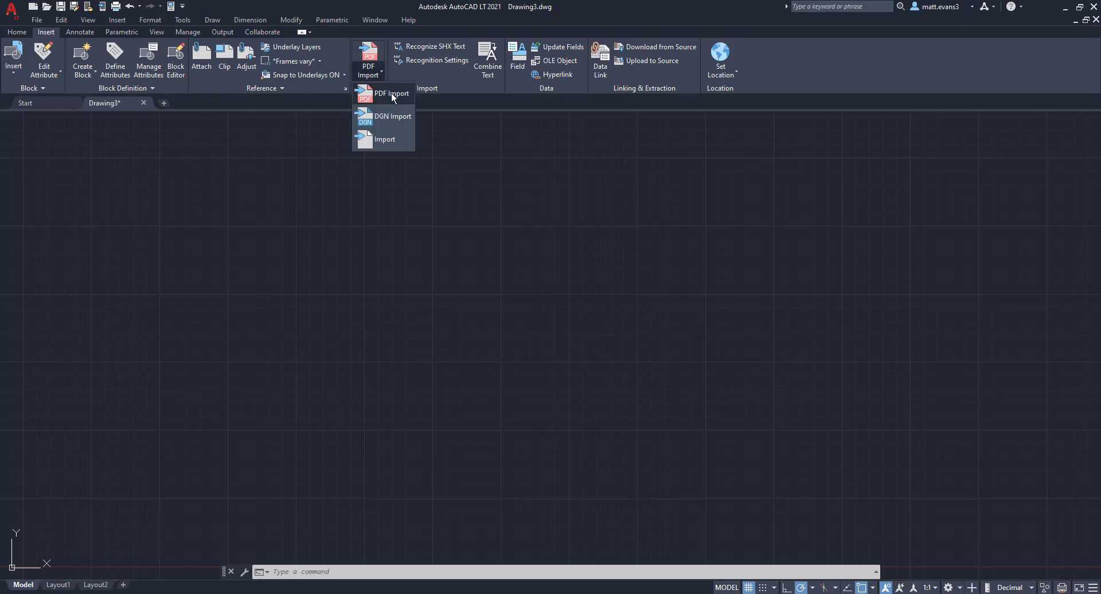
pyautogui.click(392, 93)
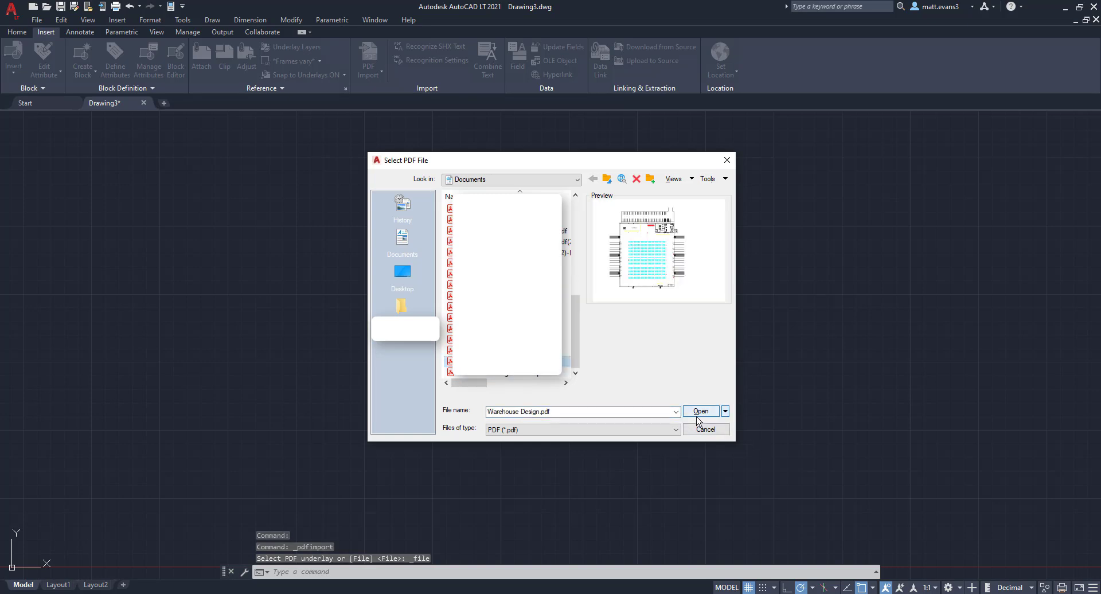
pyautogui.click(699, 411)
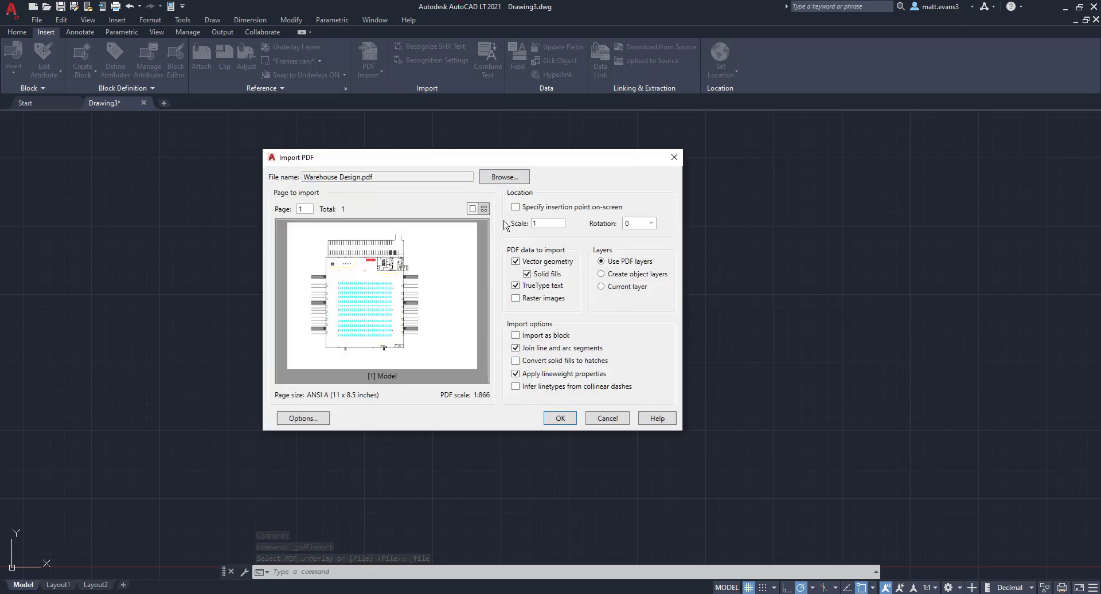
# - Import the PDF as a block with on-screen insertion point and 90° rotation
pyautogui.click(516, 206)
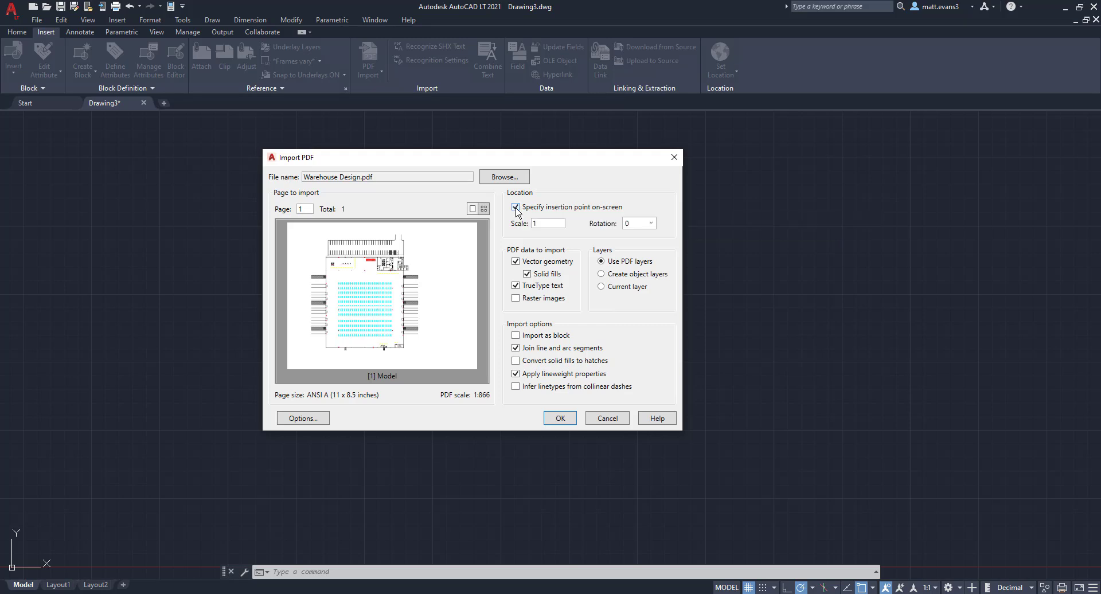
pyautogui.click(516, 207)
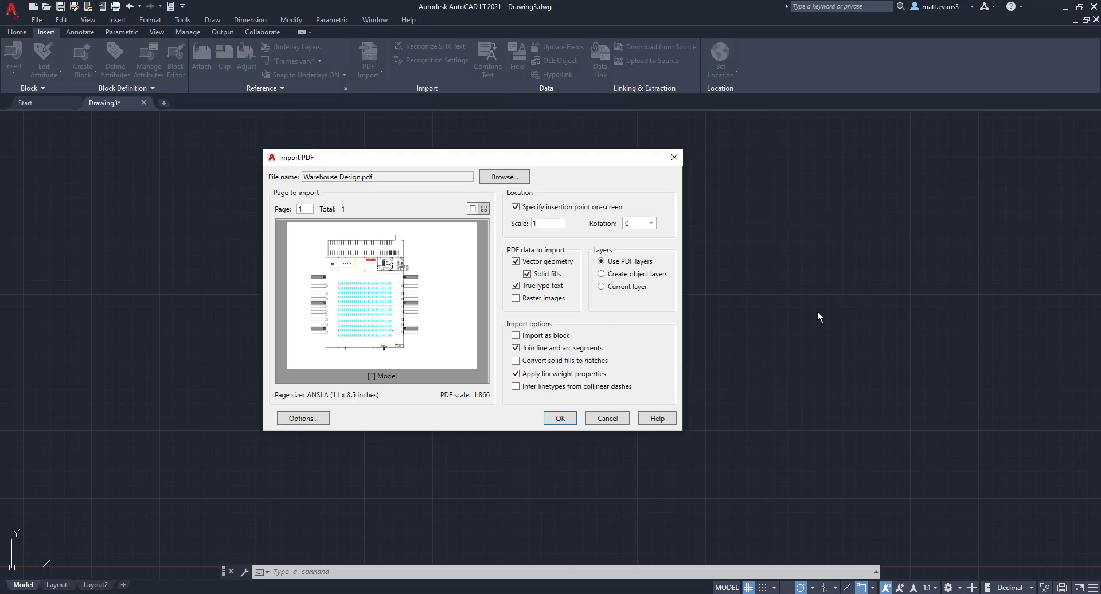
pyautogui.moveTo(655, 225)
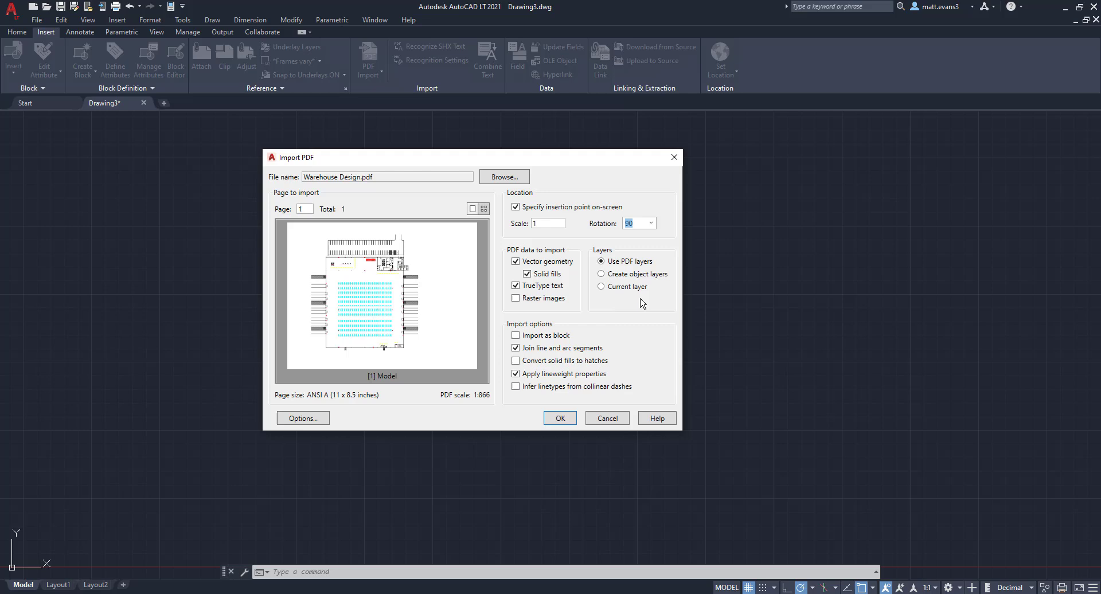
pyautogui.click(516, 335)
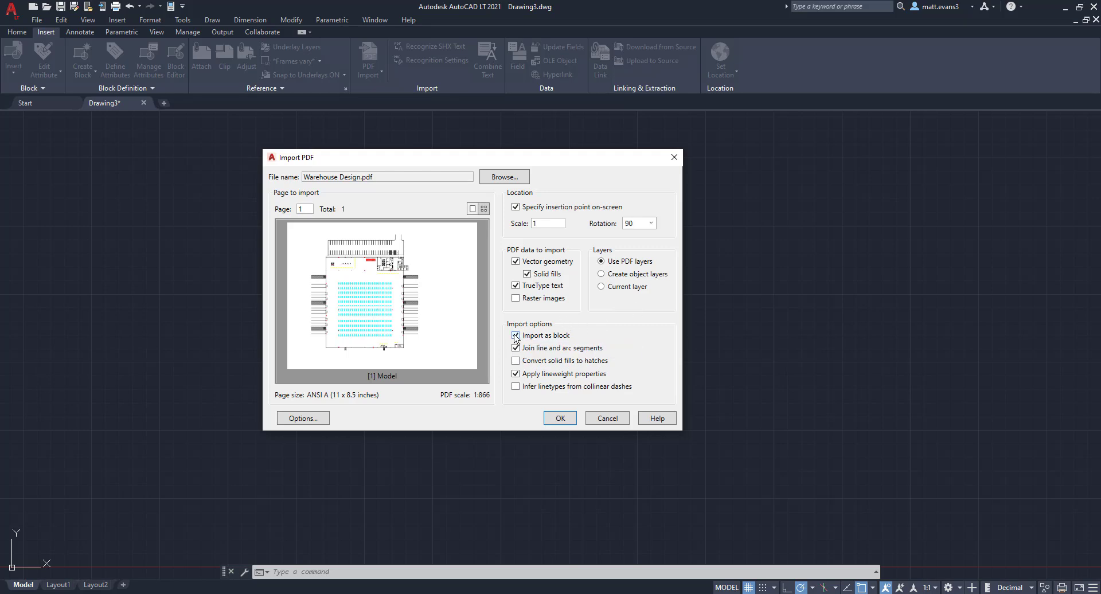
pyautogui.click(516, 335)
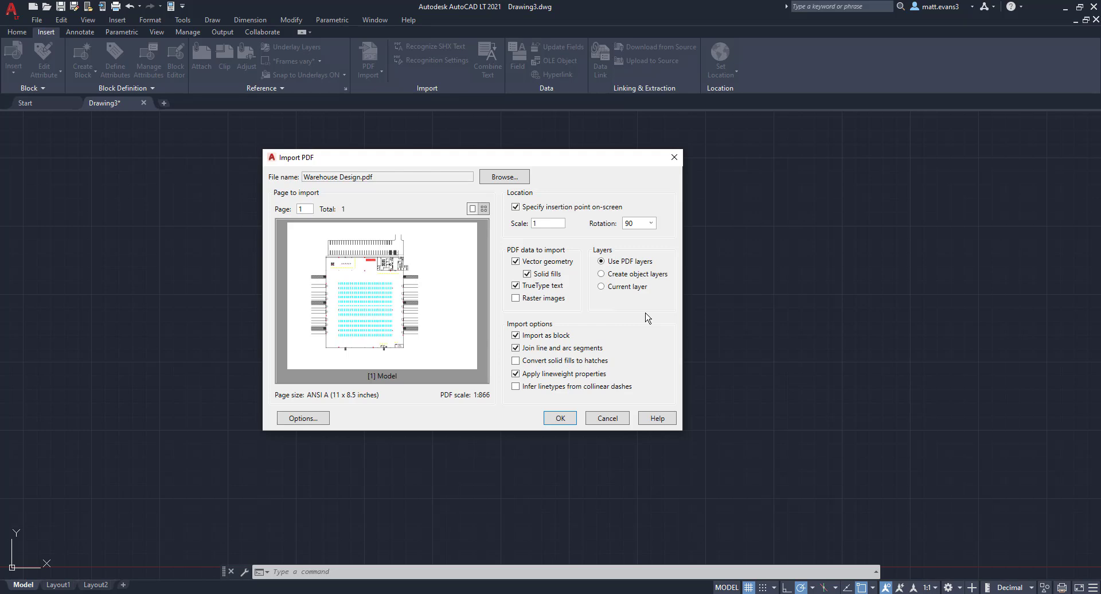
pyautogui.moveTo(560, 418)
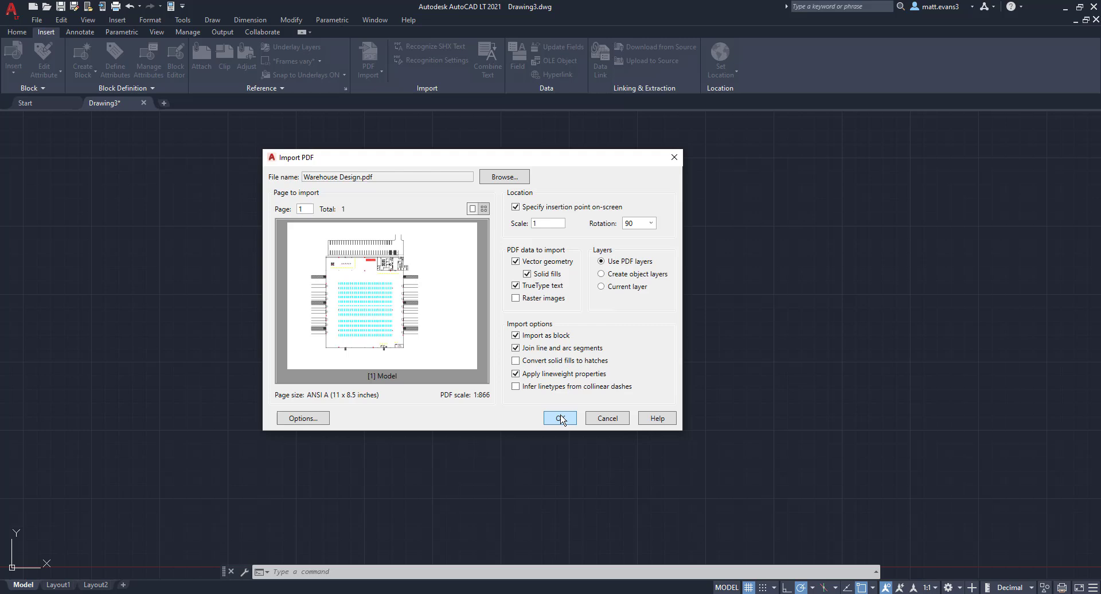
pyautogui.click(559, 418)
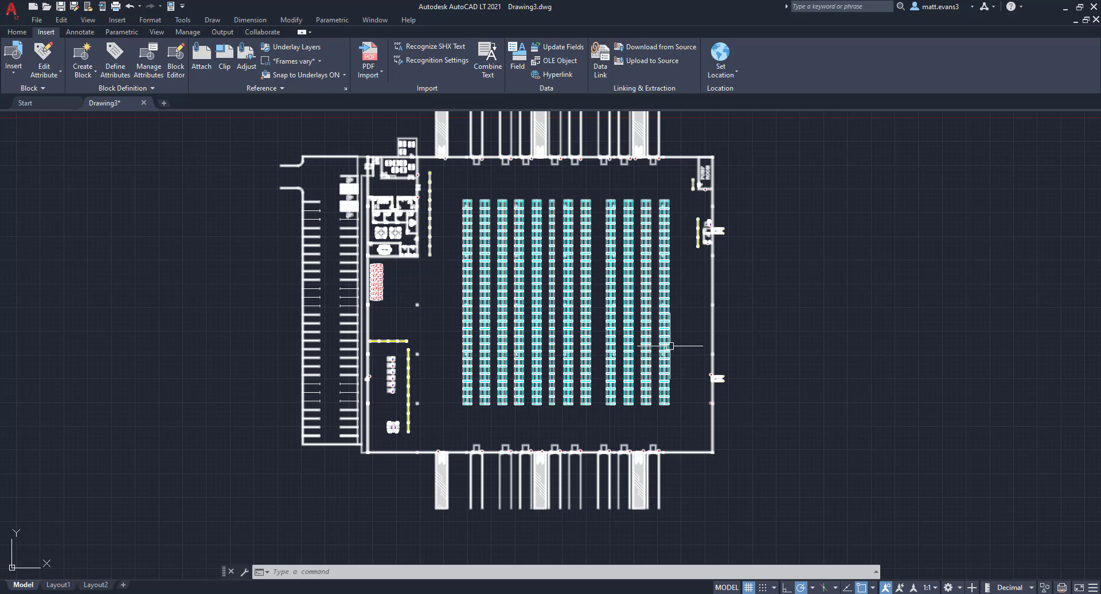
pyautogui.moveTo(670, 346)
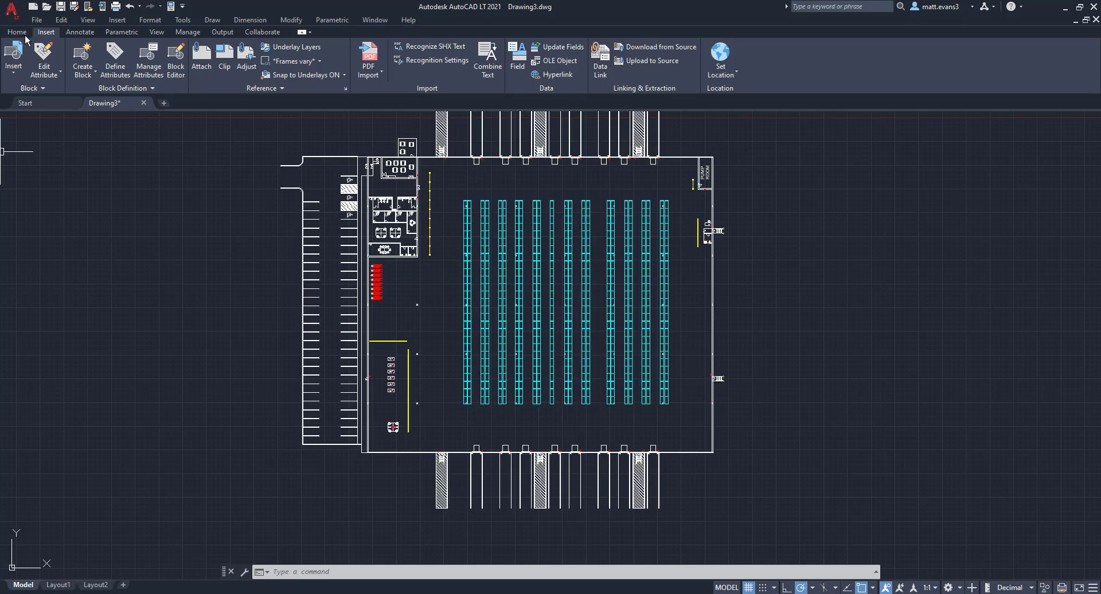
# - Return to the Home tab with the rotated warehouse block in place
pyautogui.click(16, 31)
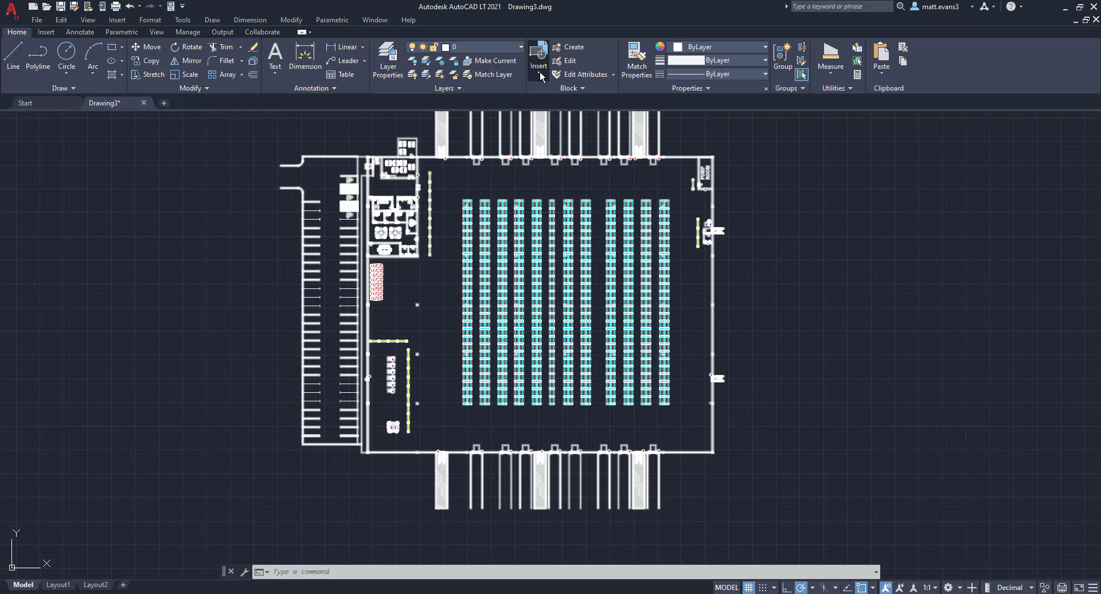
# - Choose Warehouse Design3 from the Insert block gallery to place another copy
pyautogui.click(538, 62)
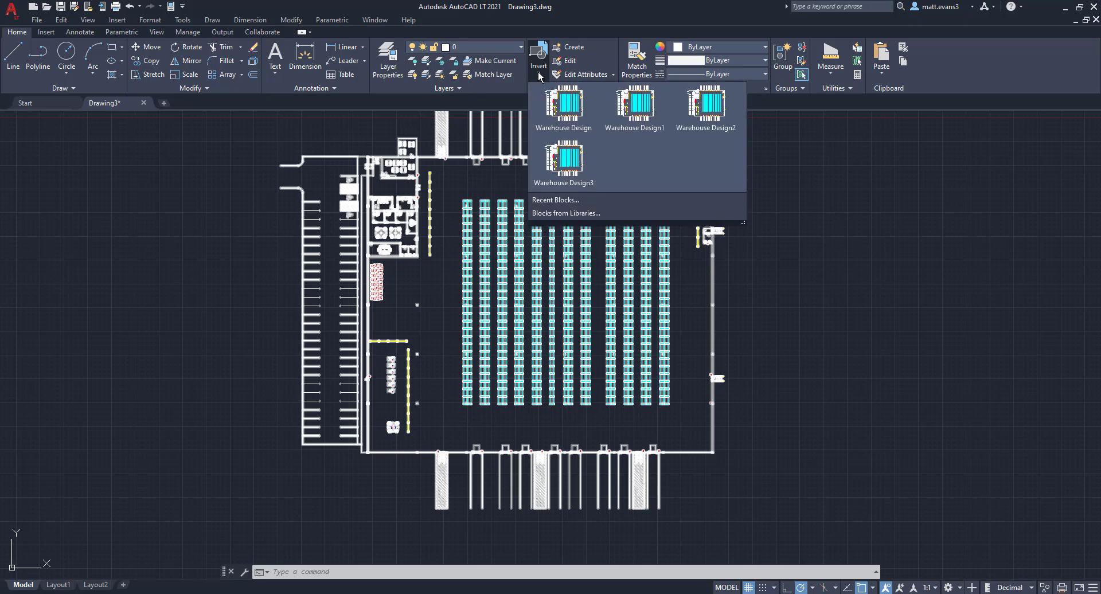
pyautogui.moveTo(563, 158)
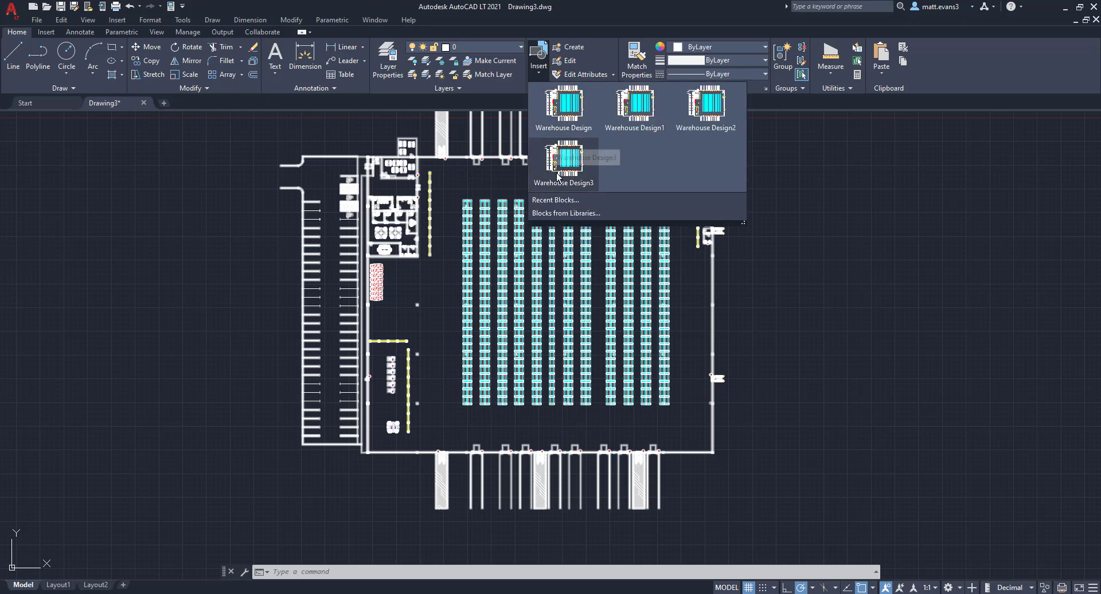
pyautogui.click(562, 169)
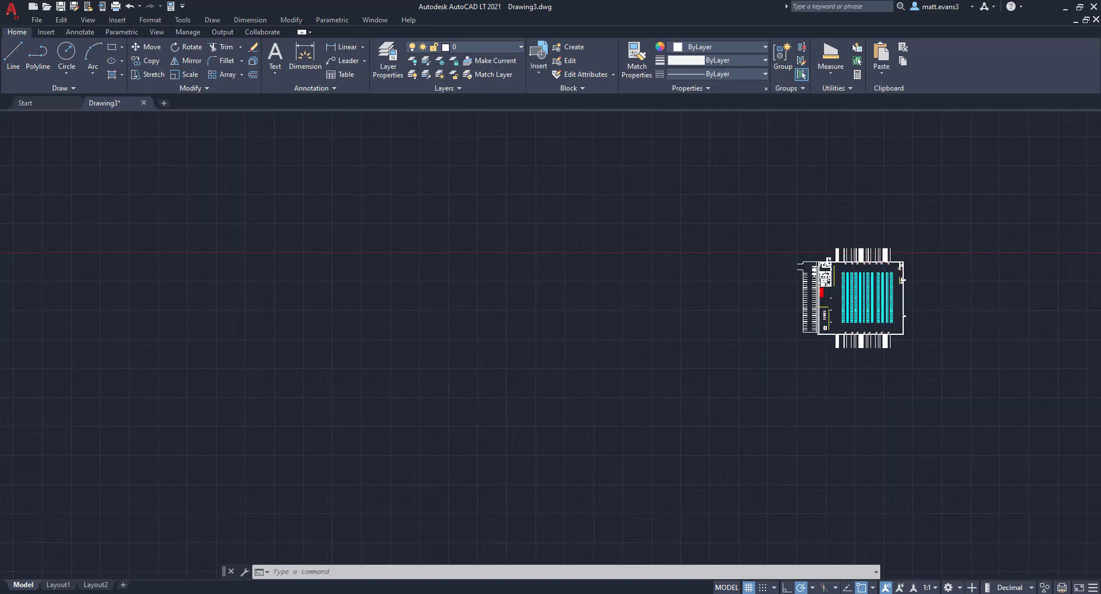